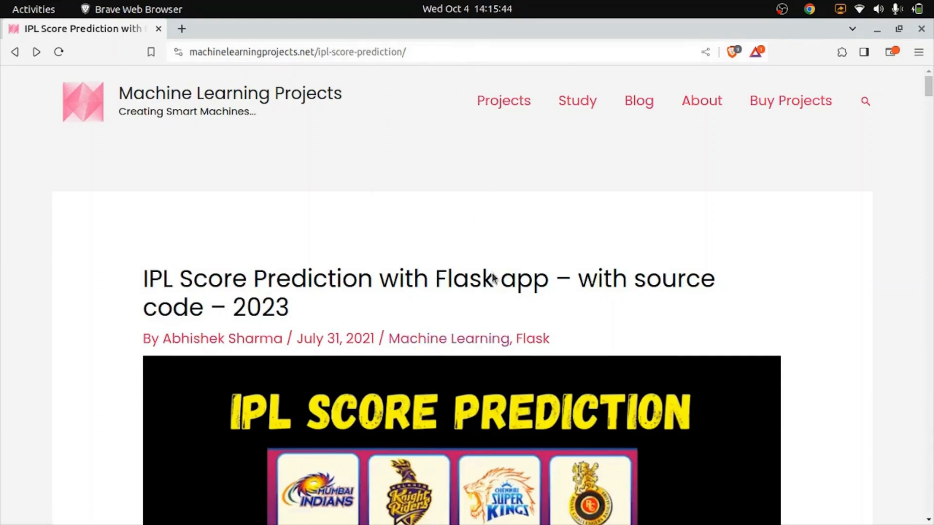
Download the IPL-Score-Predictor repository as a ZIP into the Downloads folder
{"action": "scroll", "scroll_direction": "down", "scroll_amount": 3}
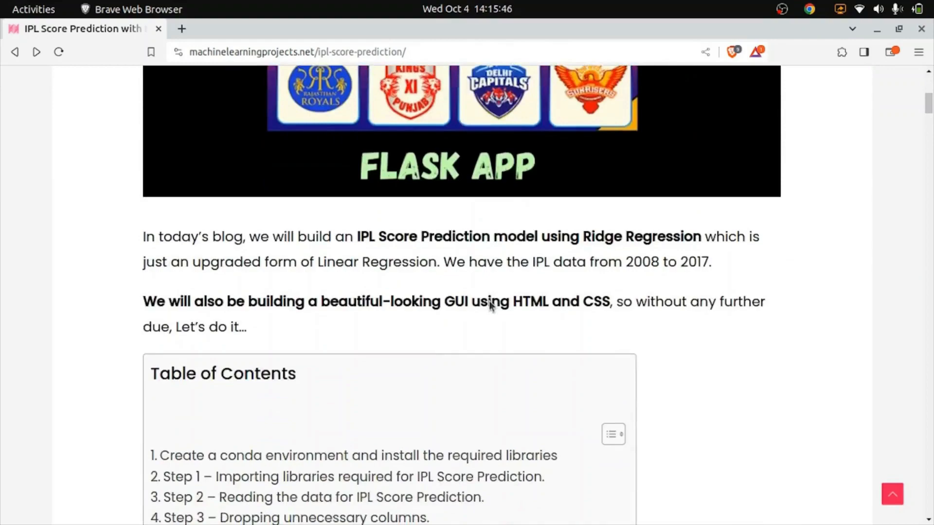
{"action": "scroll", "scroll_direction": "down", "scroll_amount": 3}
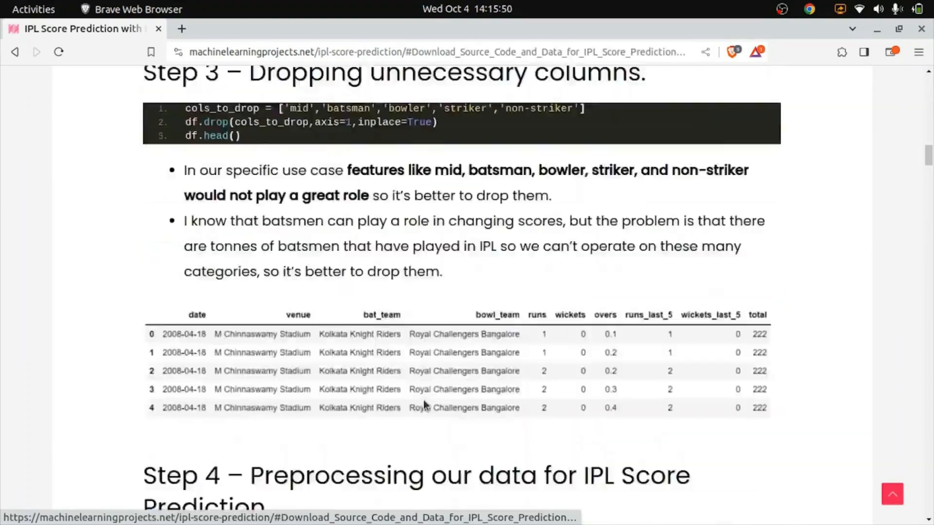
{"action": "scroll", "scroll_direction": "down", "scroll_amount": 3}
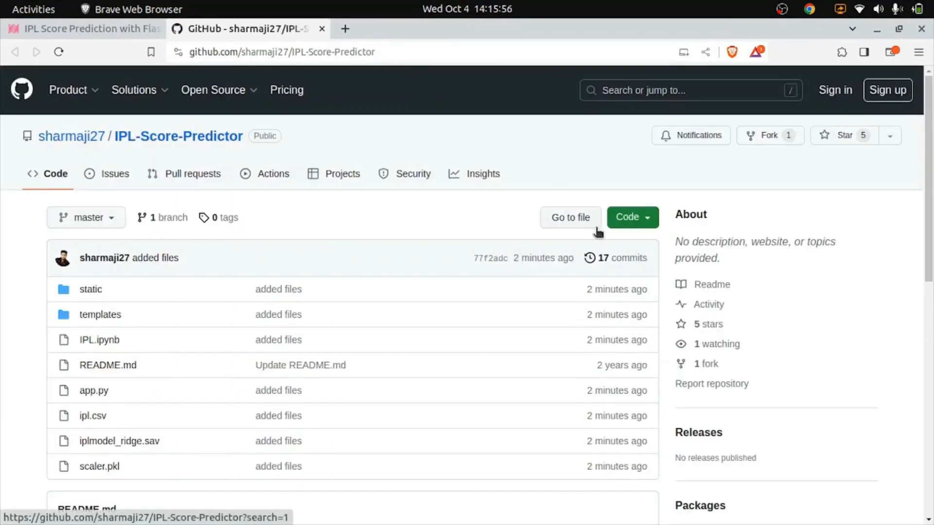
{"action": "left_click", "coordinate": [631, 217]}
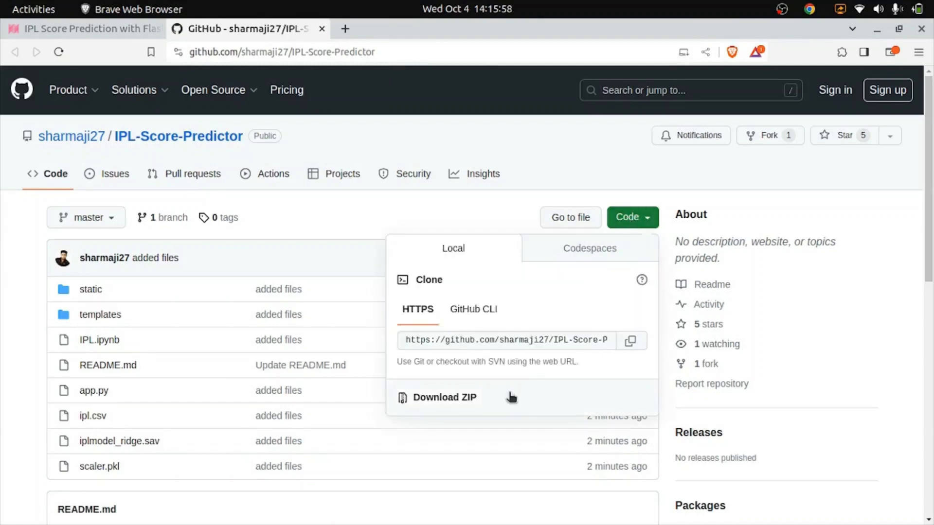
{"action": "left_click", "coordinate": [445, 397]}
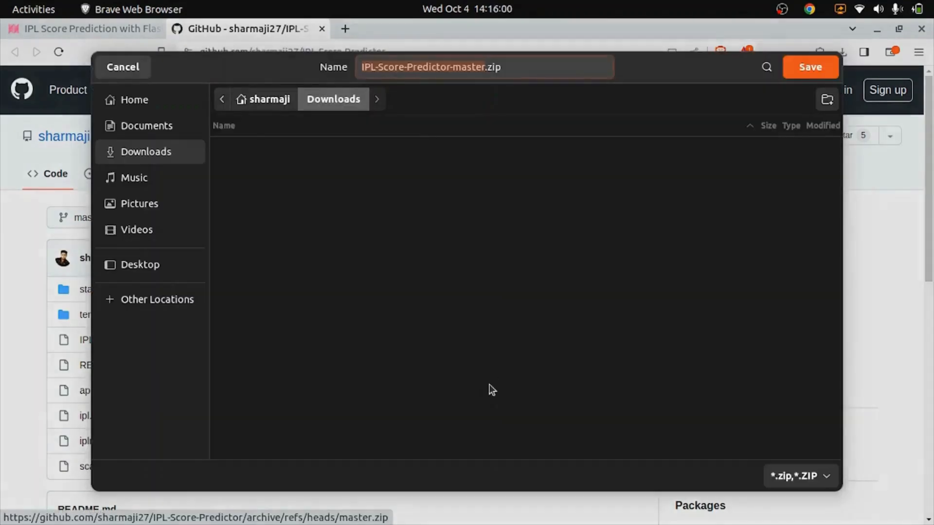
{"action": "left_click", "coordinate": [809, 67]}
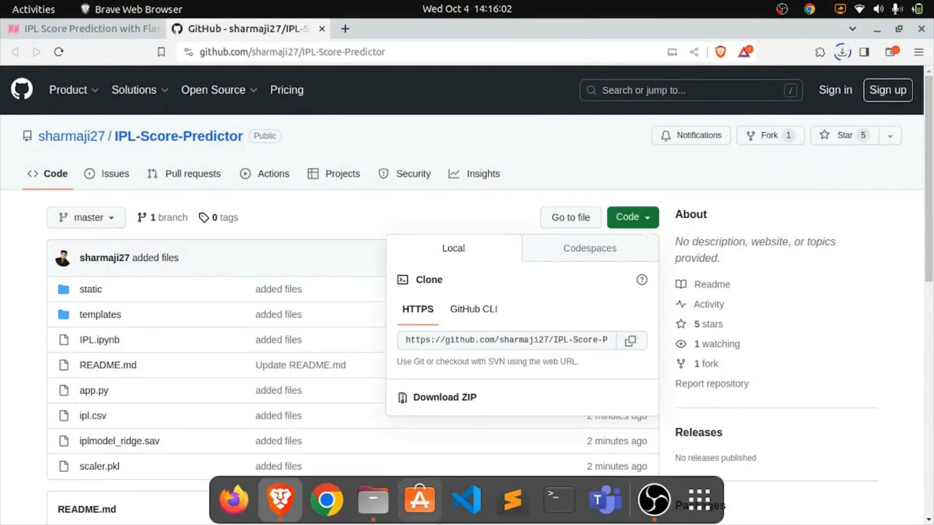
{"action": "mouse_move", "coordinate": [373, 499]}
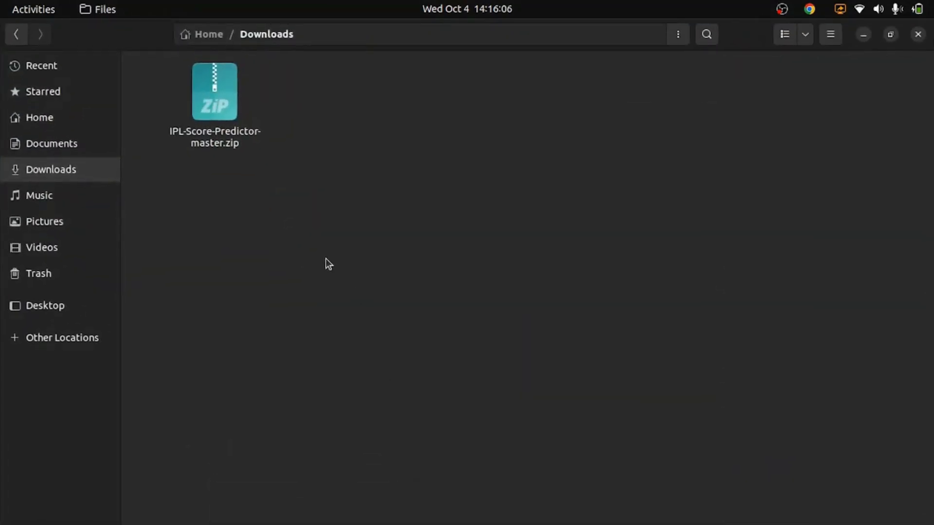
Extract IPL-Score-Predictor-master.zip in Downloads and browse into the extracted folder
{"action": "right_click", "coordinate": [214, 91]}
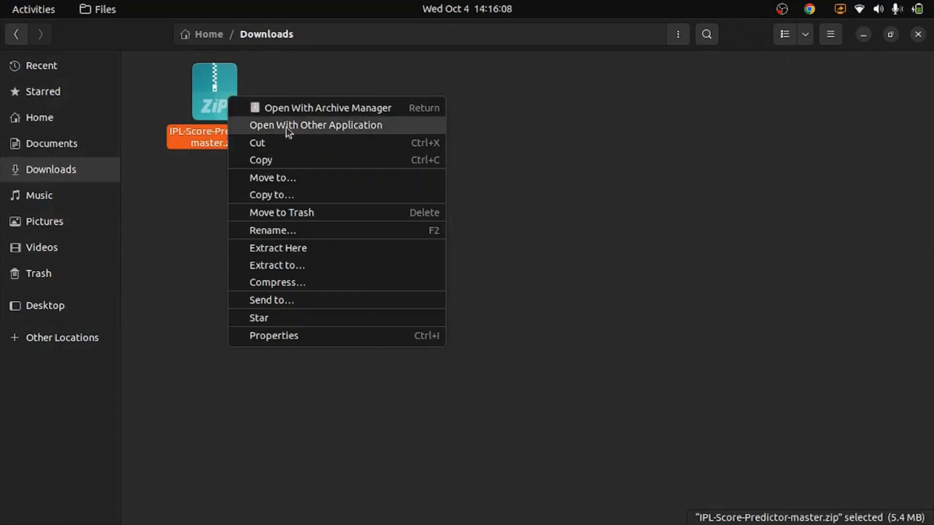
{"action": "left_click", "coordinate": [277, 249]}
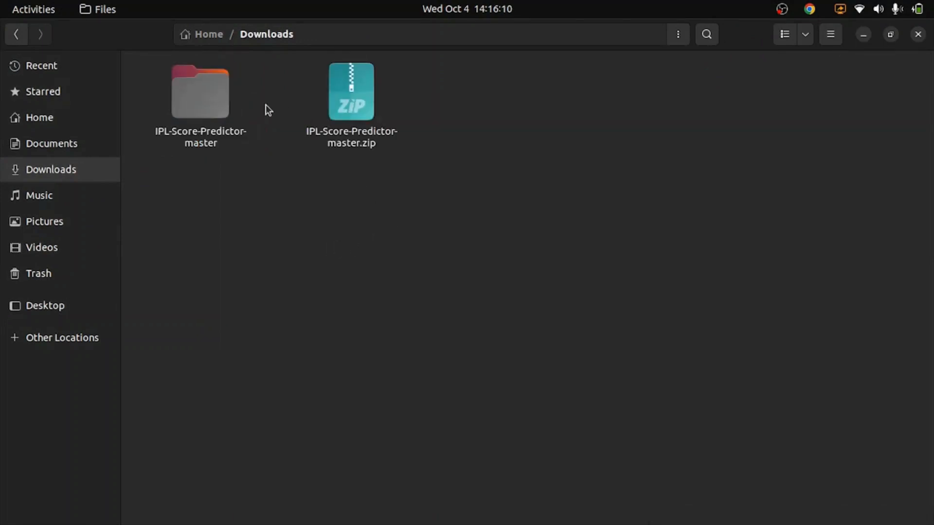
{"action": "double_click", "coordinate": [201, 93]}
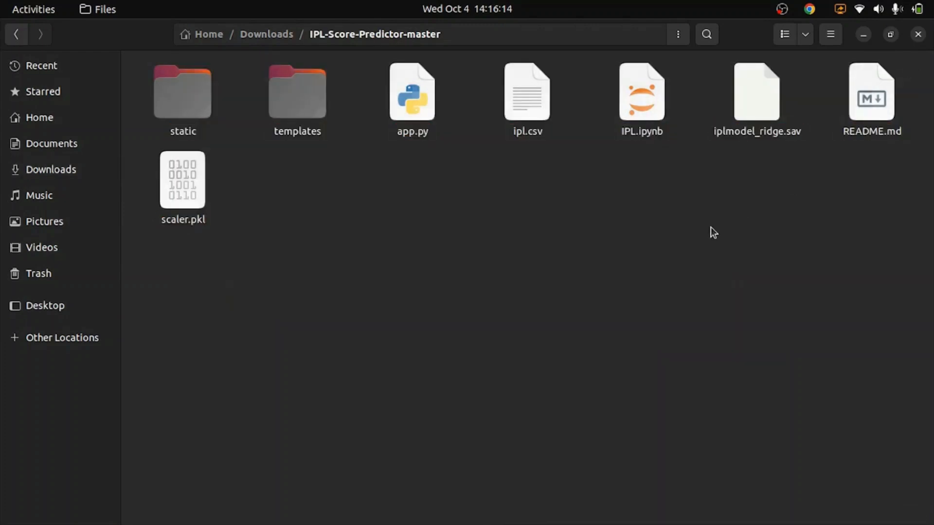
{"action": "right_click", "coordinate": [713, 233]}
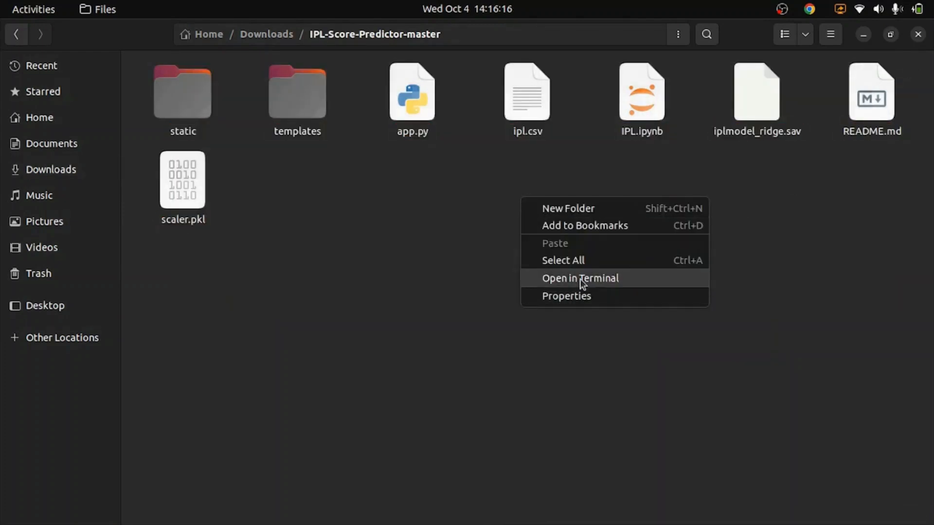
{"action": "left_click", "coordinate": [579, 279]}
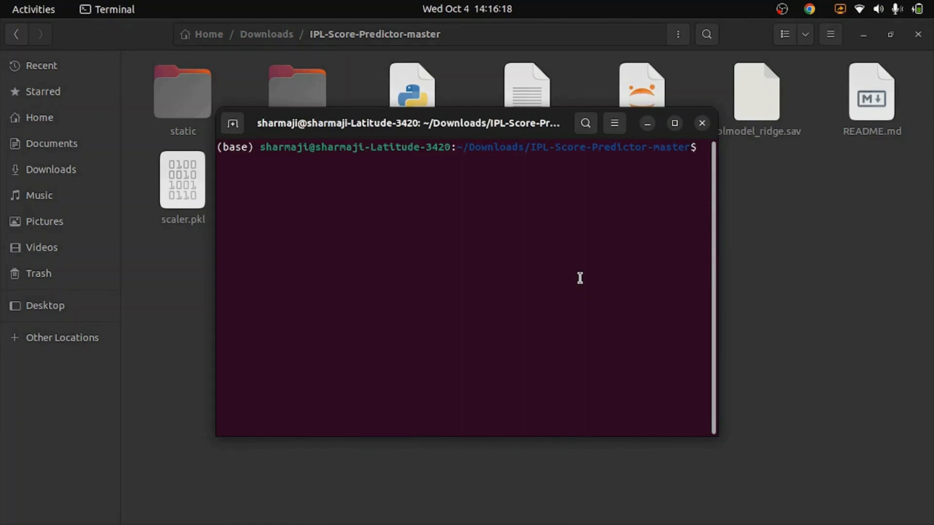
{"action": "type", "text": "flask"}
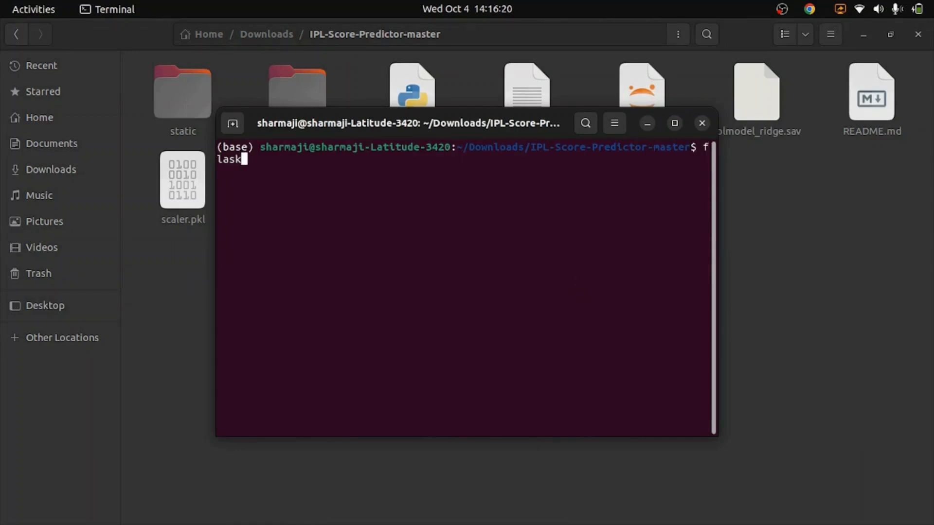
{"action": "type", "text": "run"}
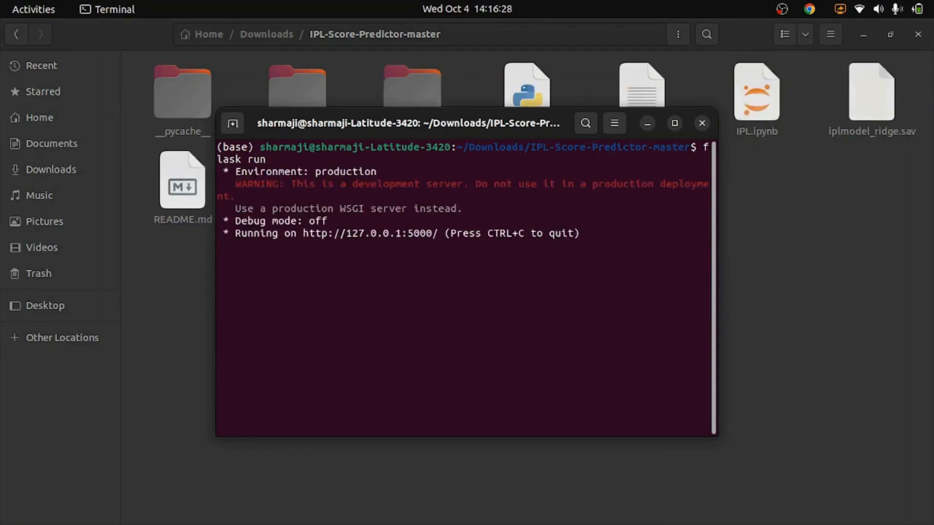
{"action": "mouse_move", "coordinate": [414, 240]}
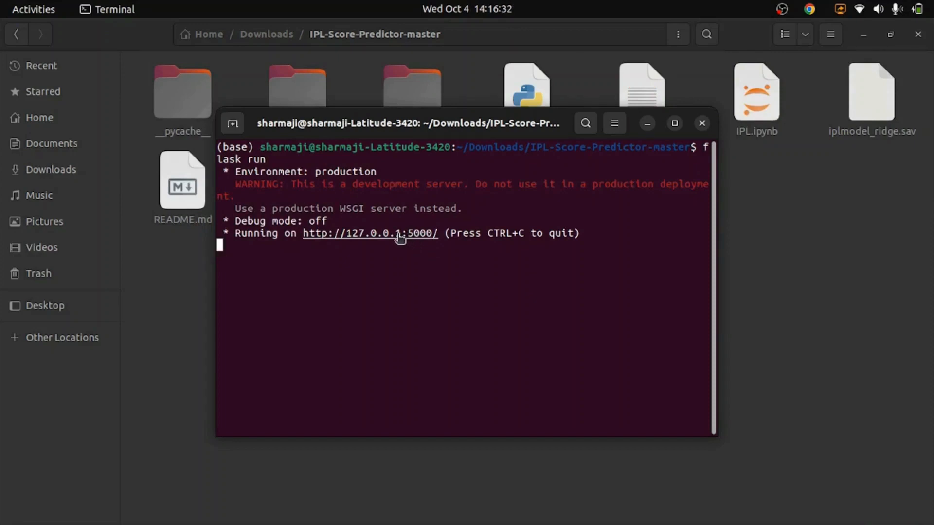
{"action": "left_click", "coordinate": [369, 233]}
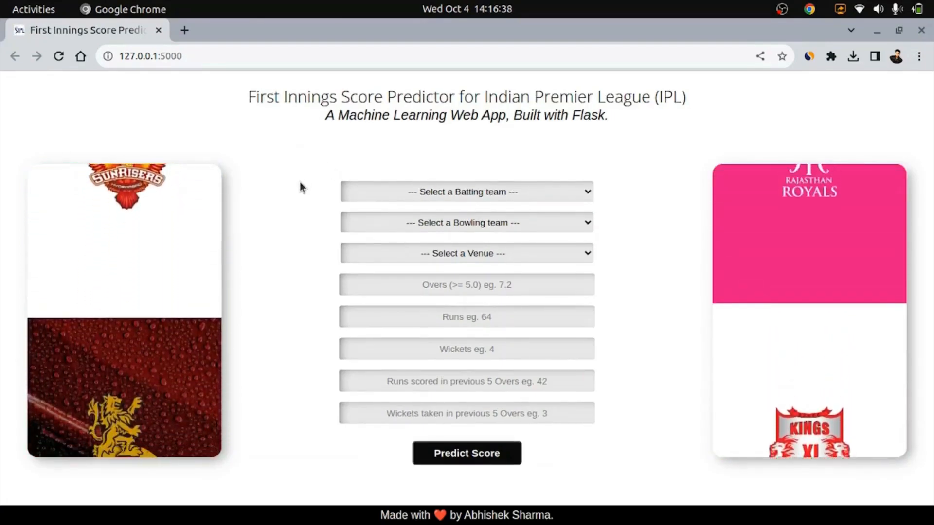
Choose Mumbai Indians batting against Kolkata Knight Riders at Feroz Shah Kotla, Delhi
{"action": "left_click", "coordinate": [466, 192]}
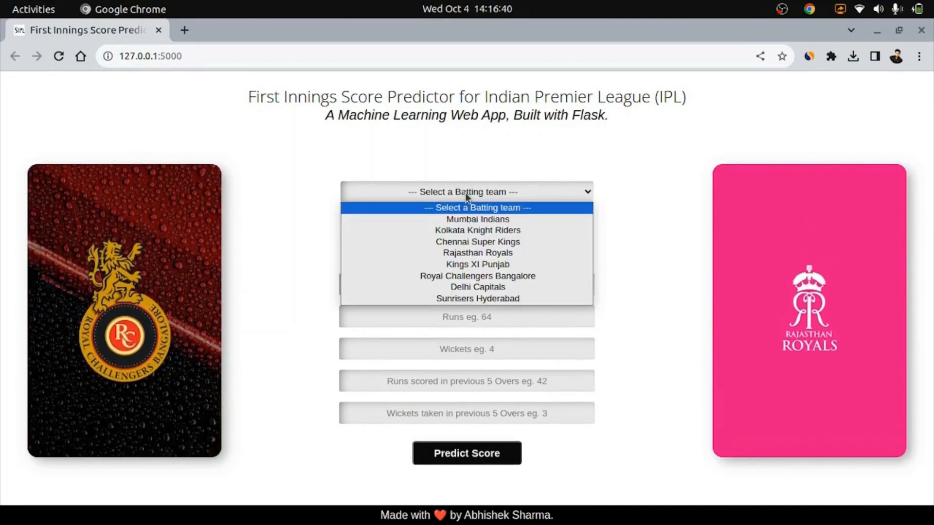
{"action": "left_click", "coordinate": [477, 219]}
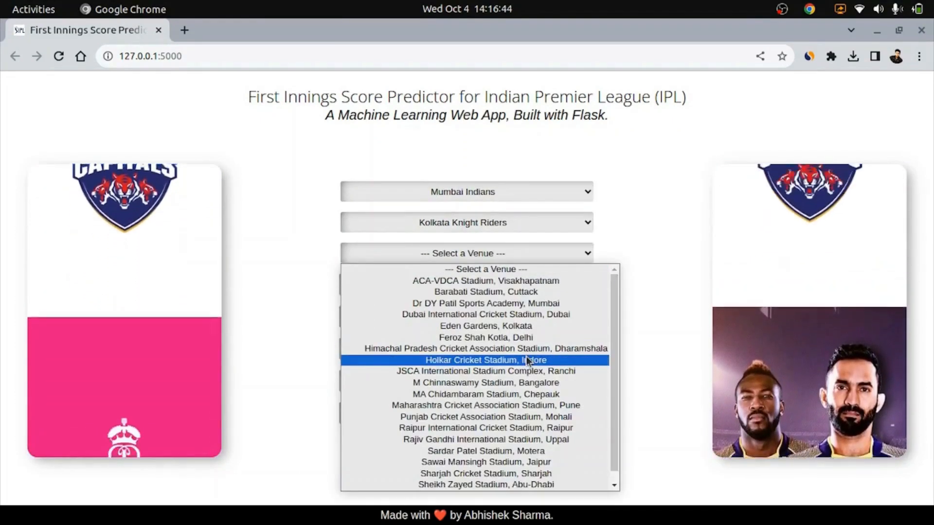
{"action": "left_click", "coordinate": [485, 338]}
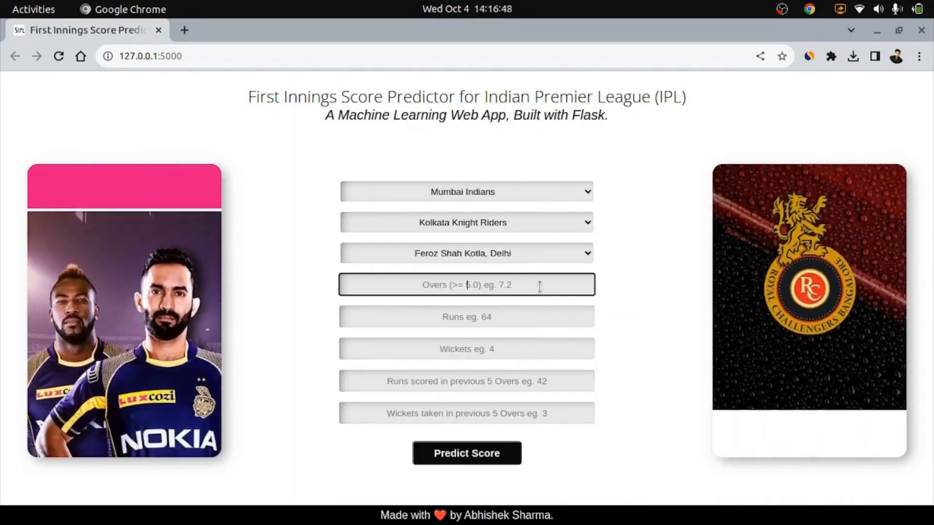
Predict the score for 64 for 4 after 7.2 overs, with 42 runs and 3 wickets in the last five
{"action": "type", "text": "7.2"}
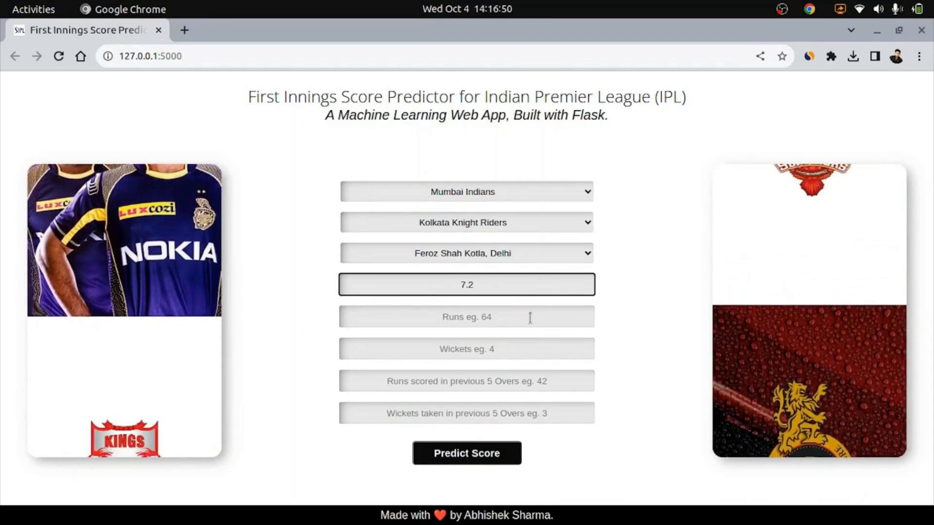
{"action": "type", "text": "64"}
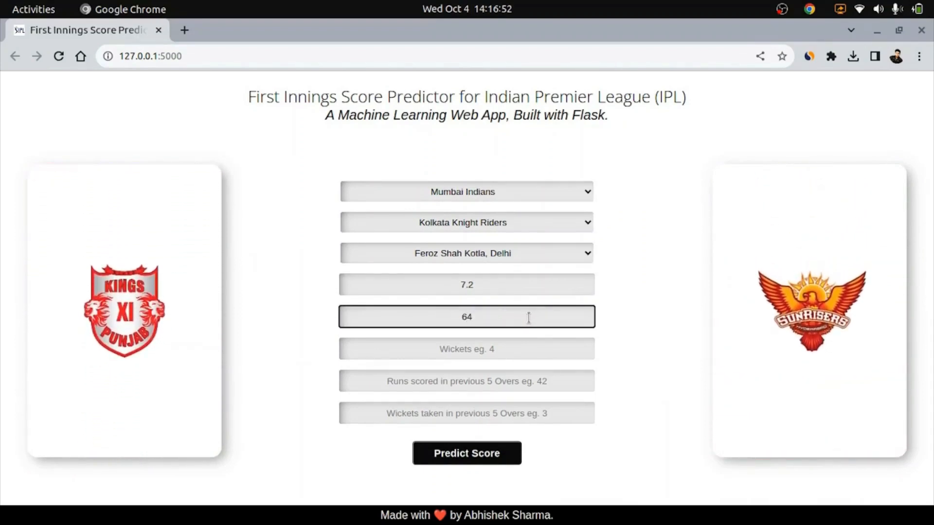
{"action": "type", "text": "4"}
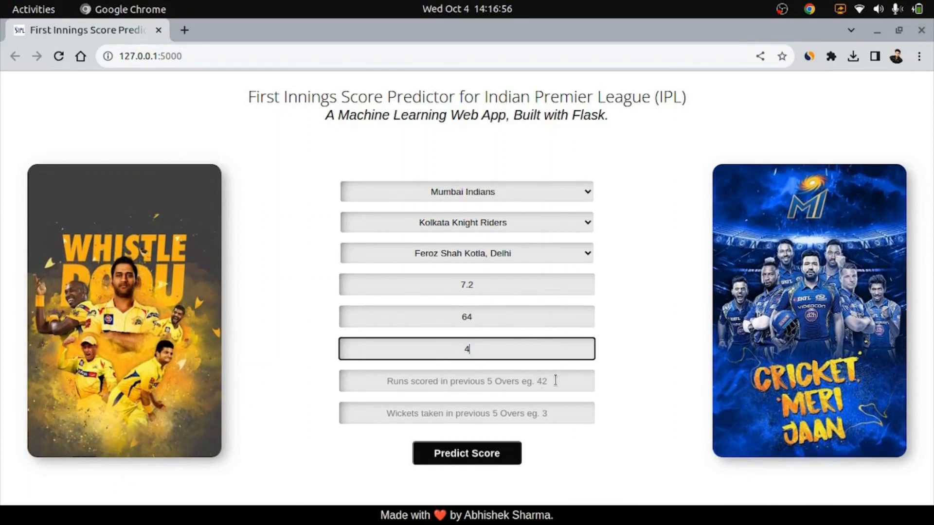
{"action": "type", "text": "42"}
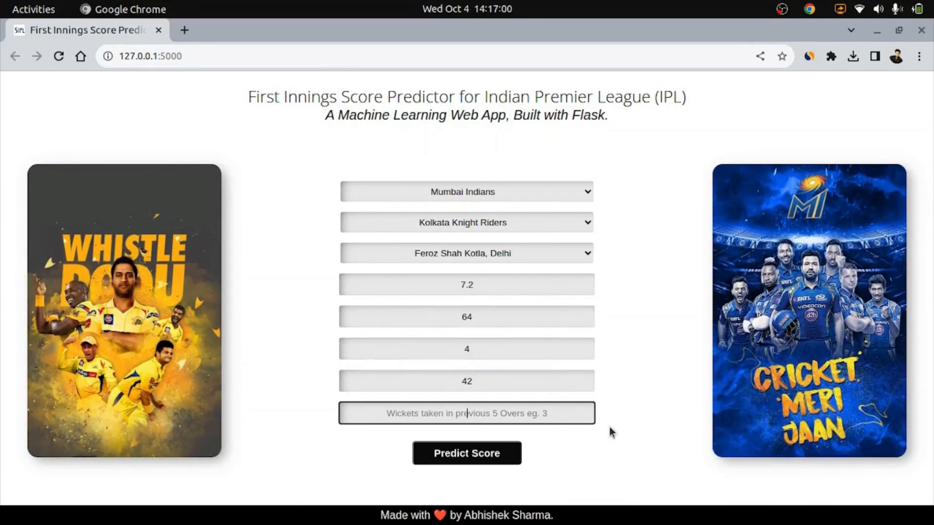
{"action": "type", "text": "3"}
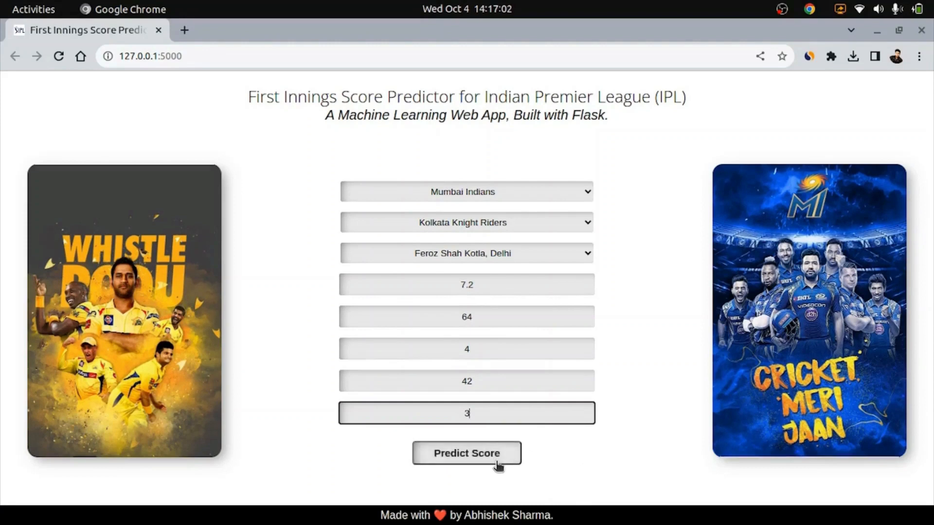
{"action": "left_click", "coordinate": [466, 453]}
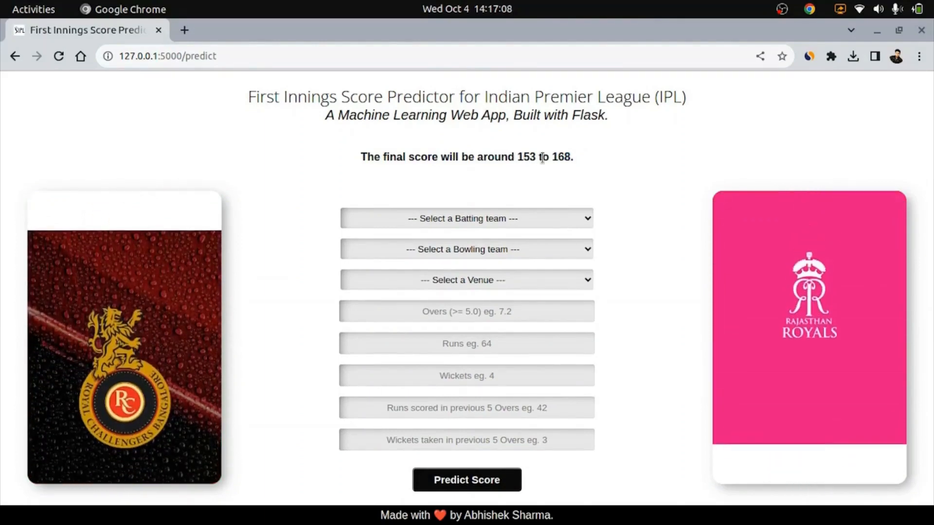
Choose Chennai Super Kings batting against Kings XI Punjab at Holkar Cricket Stadium
{"action": "left_click", "coordinate": [466, 218]}
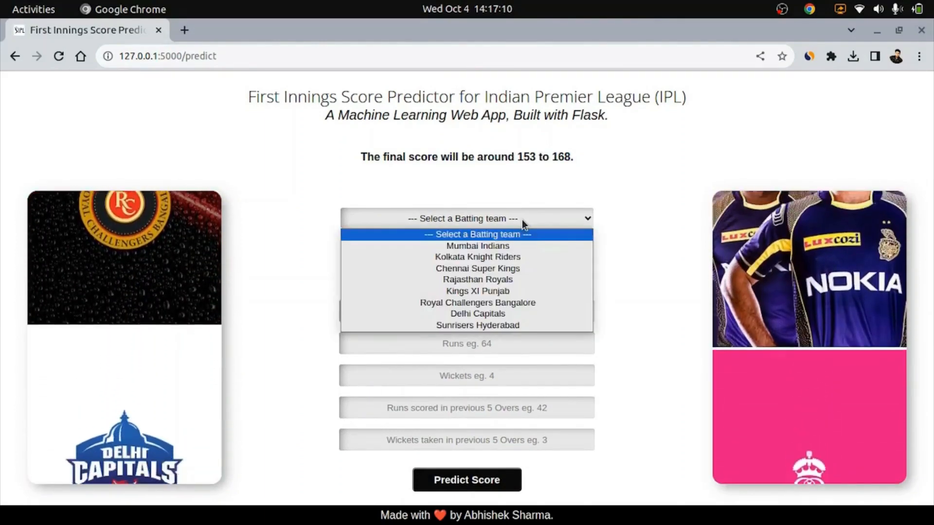
{"action": "left_click", "coordinate": [477, 269]}
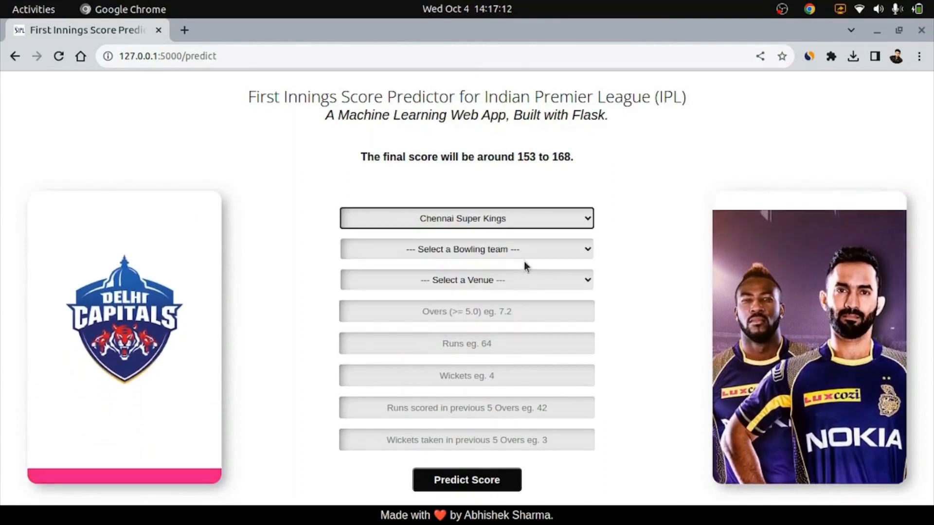
{"action": "left_click", "coordinate": [466, 249]}
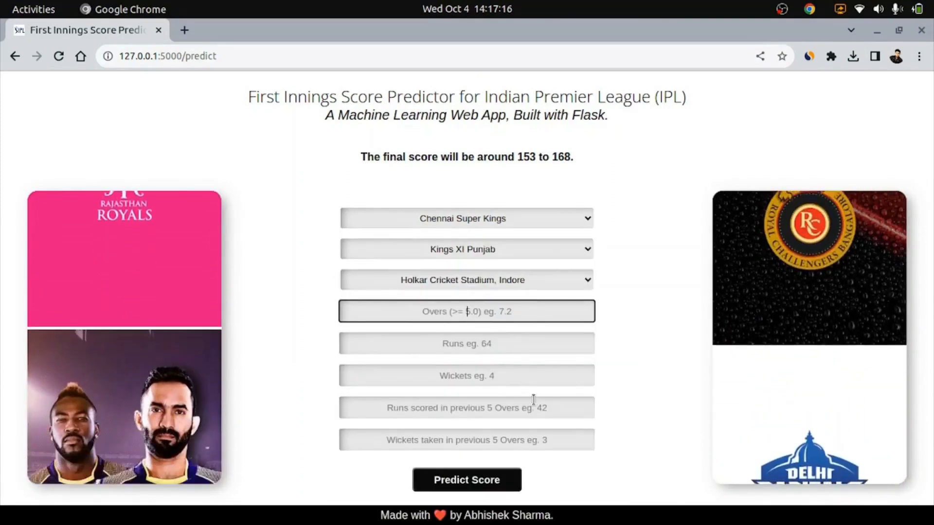
Predict the score for 55 for 6 after 8.4 overs, with 32 runs and 2 wickets in the last five
{"action": "type", "text": "8.4"}
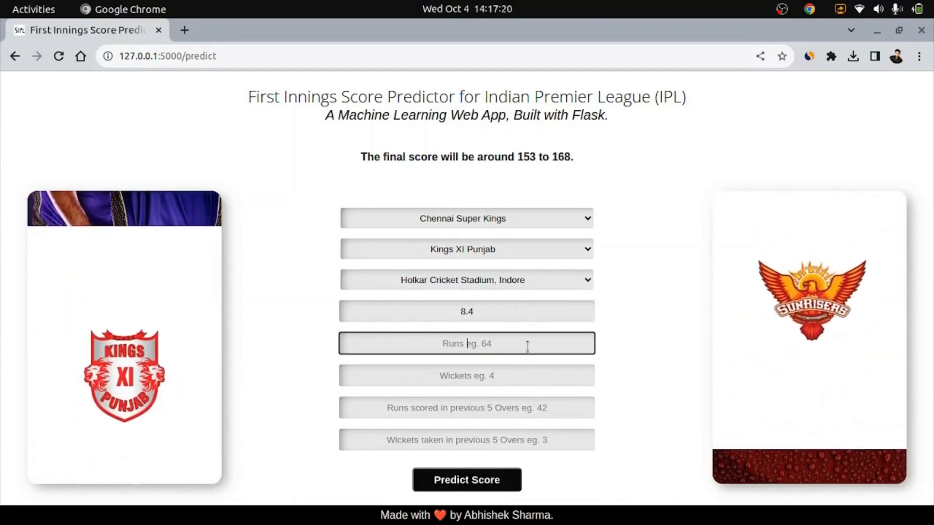
{"action": "type", "text": "6"}
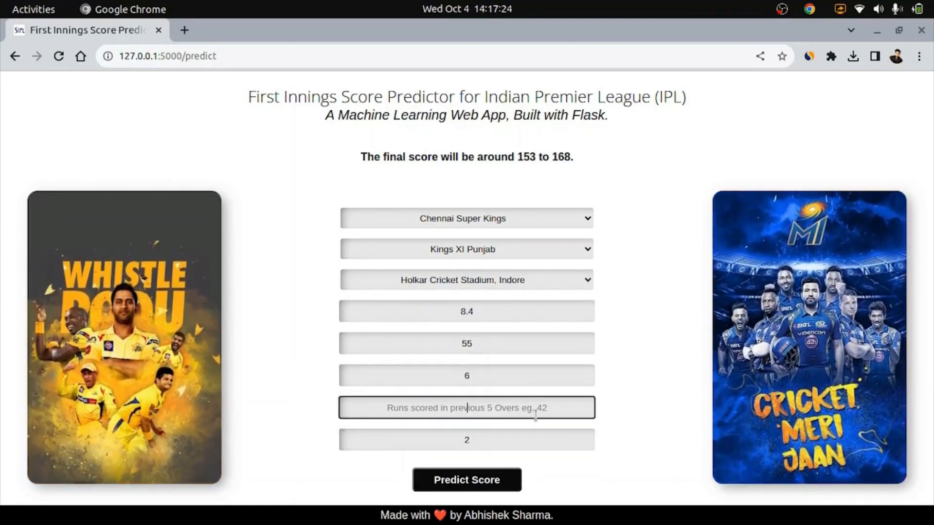
{"action": "type", "text": "32"}
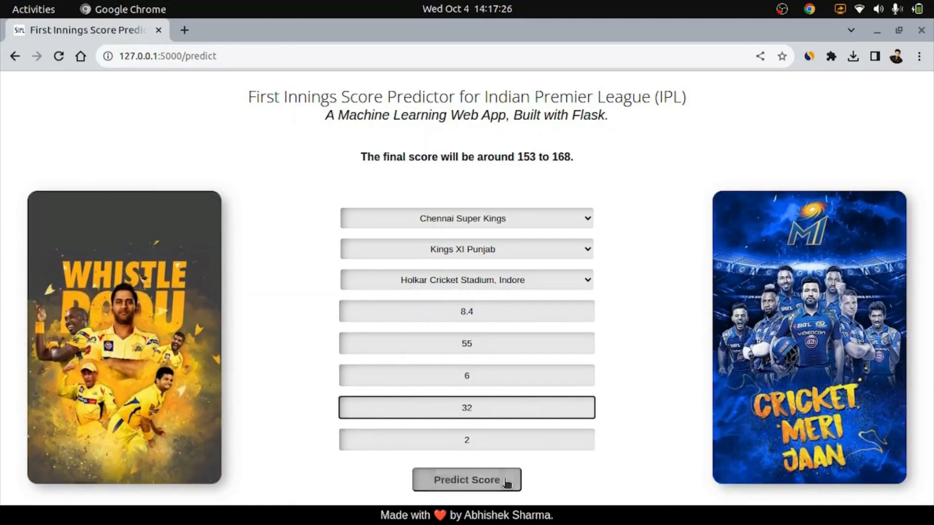
{"action": "left_click", "coordinate": [466, 480]}
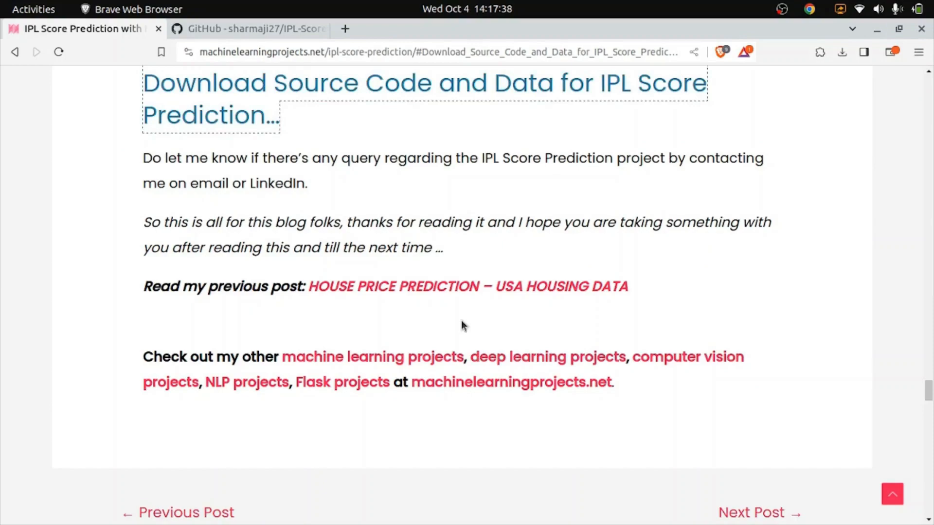
Scroll the blog post back to Step 11 on scaling numerical data
{"action": "scroll", "scroll_direction": "up", "scroll_amount": 3}
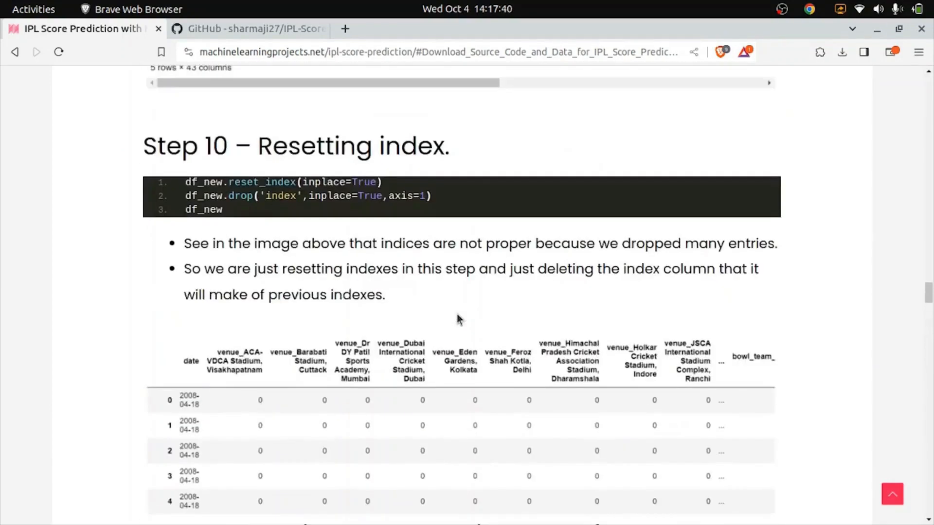
{"action": "mouse_move", "coordinate": [440, 214]}
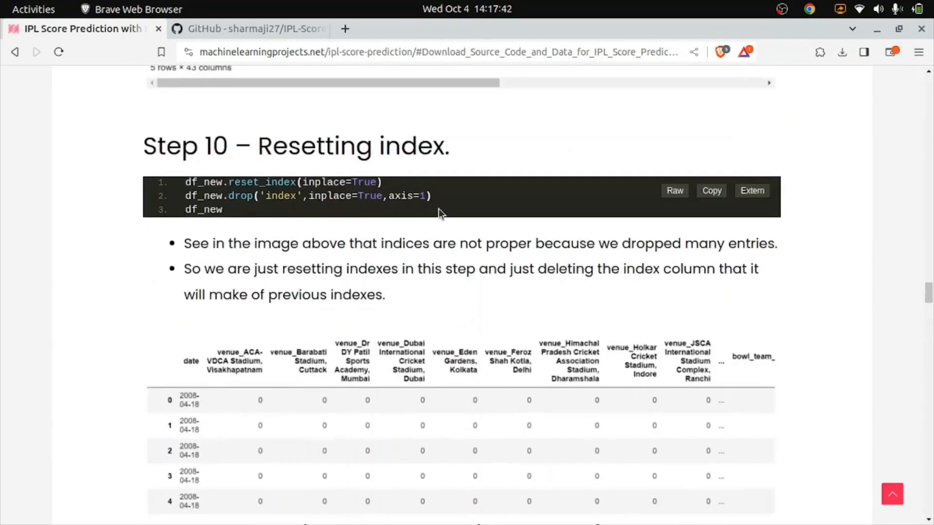
{"action": "scroll", "scroll_direction": "down", "scroll_amount": 3}
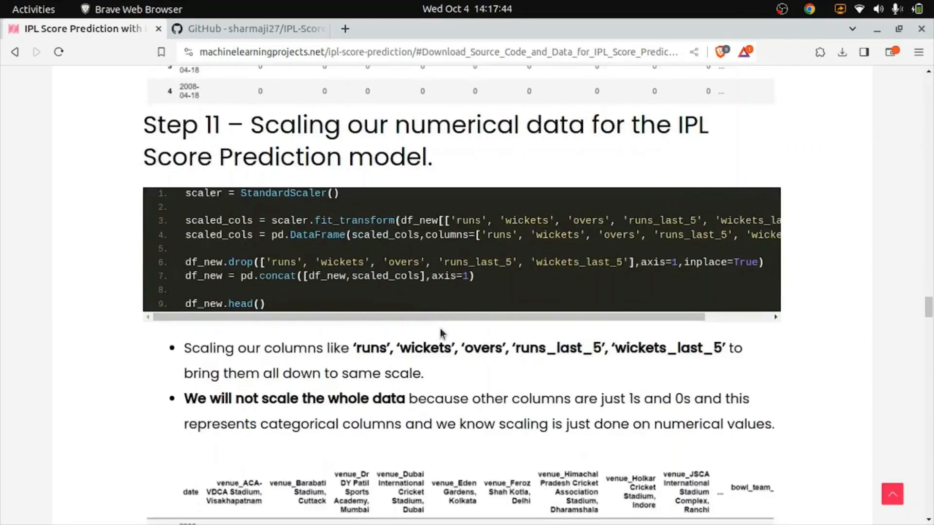
{"action": "mouse_move", "coordinate": [446, 339]}
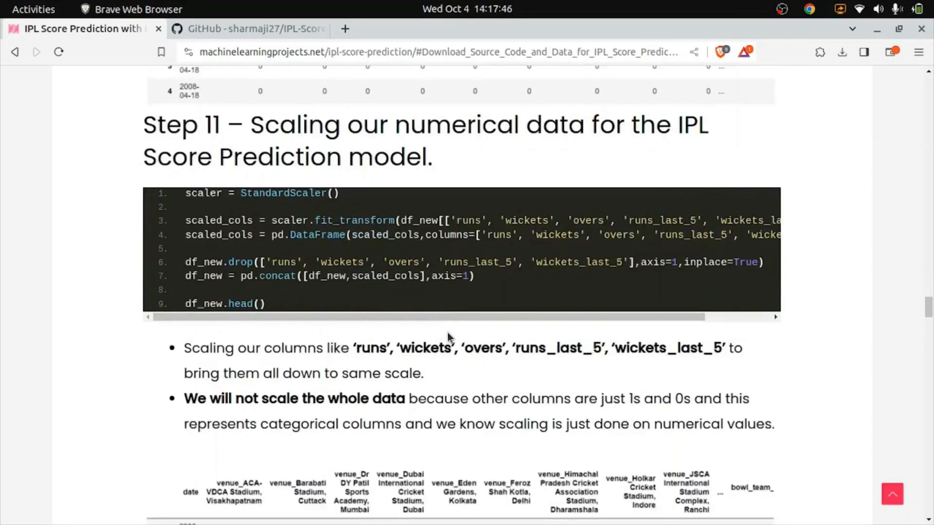
{"action": "mouse_move", "coordinate": [465, 513]}
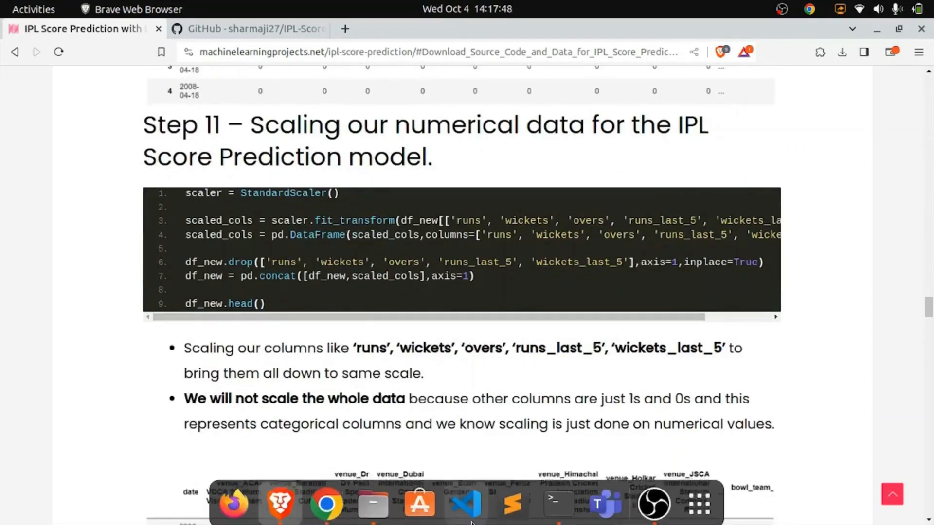
{"action": "mouse_move", "coordinate": [575, 509]}
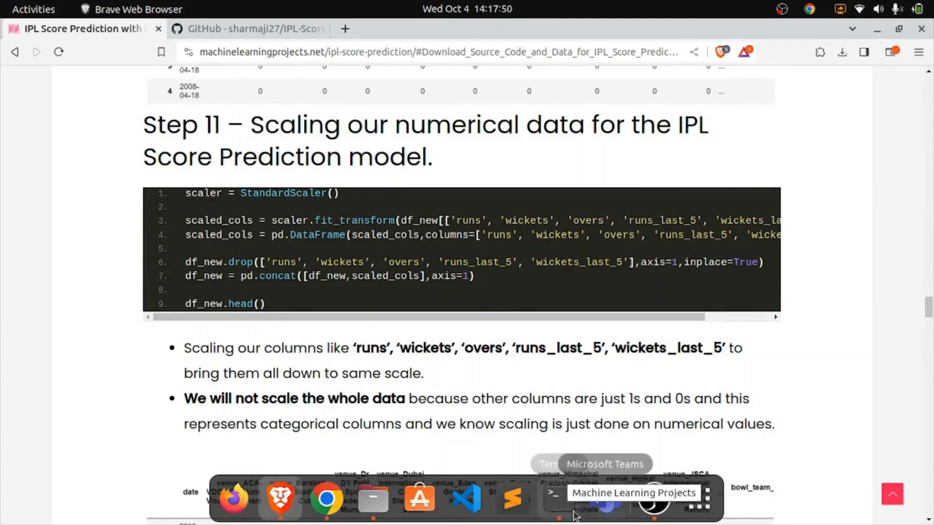
{"action": "left_click", "coordinate": [604, 497]}
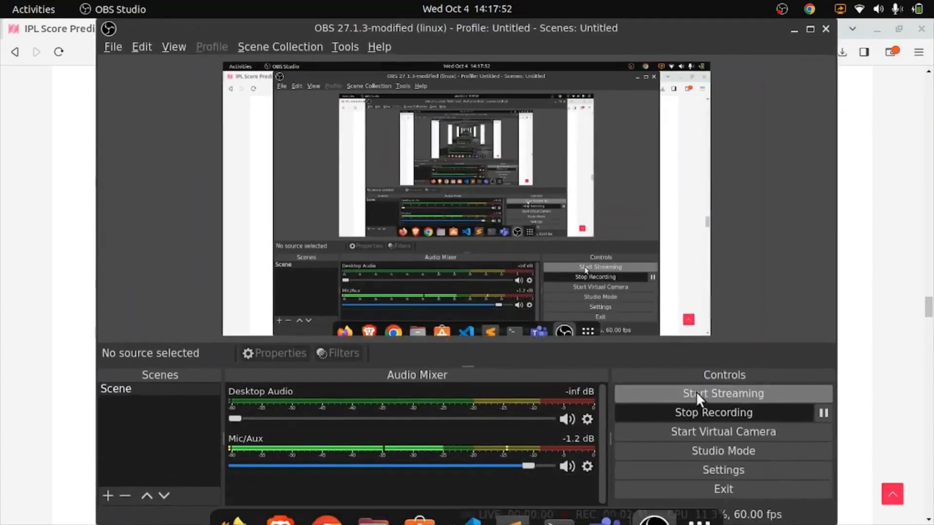